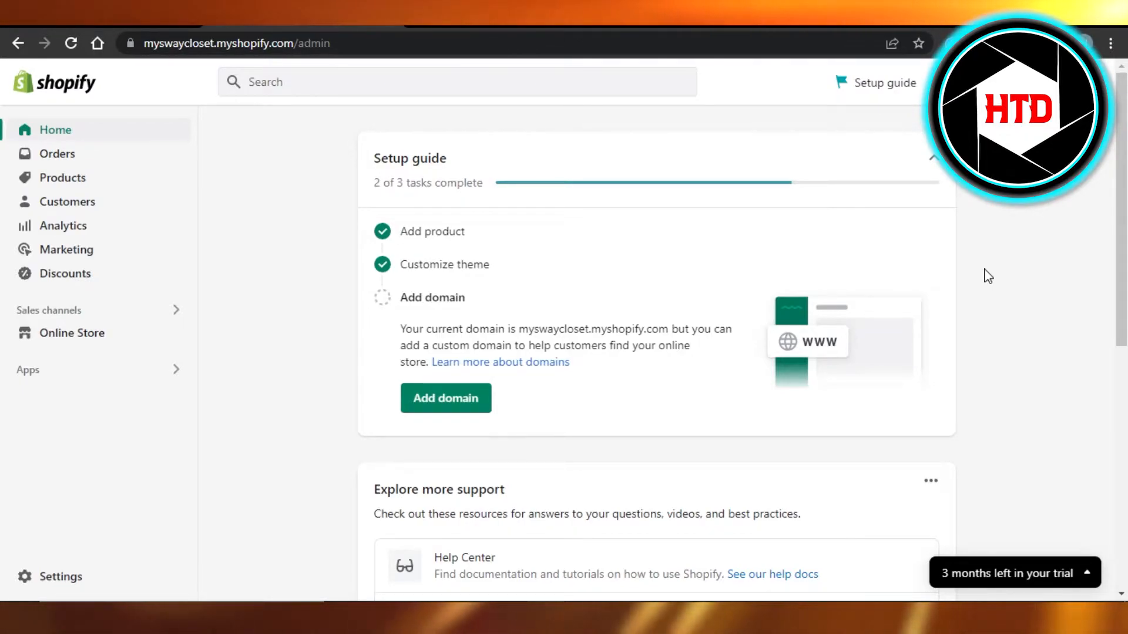
pyautogui.moveTo(234, 154)
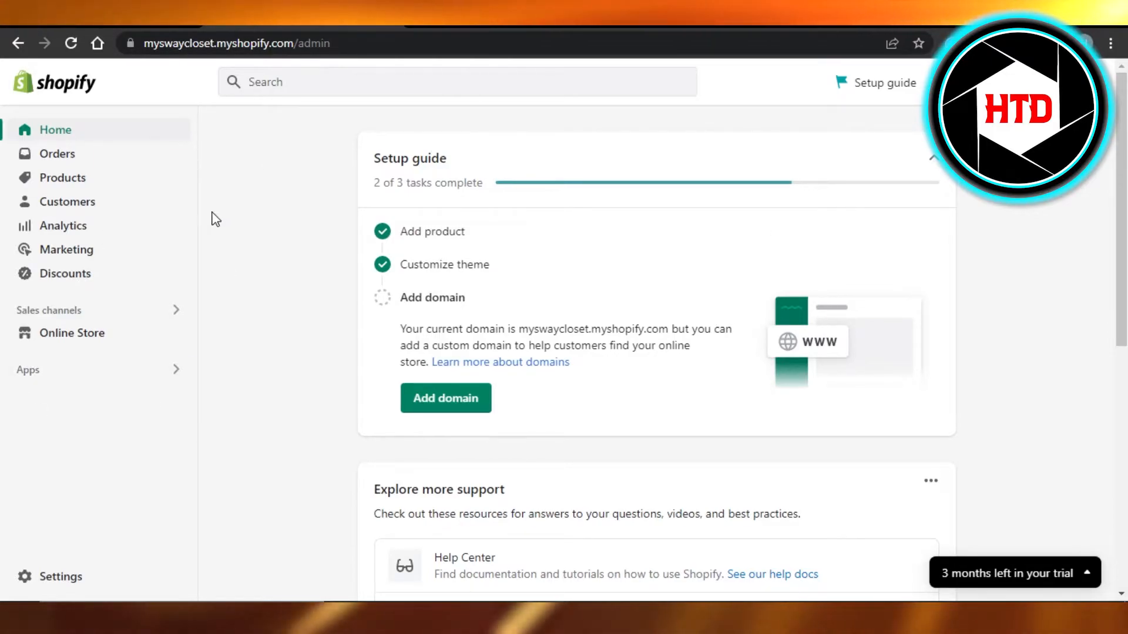
pyautogui.moveTo(200, 360)
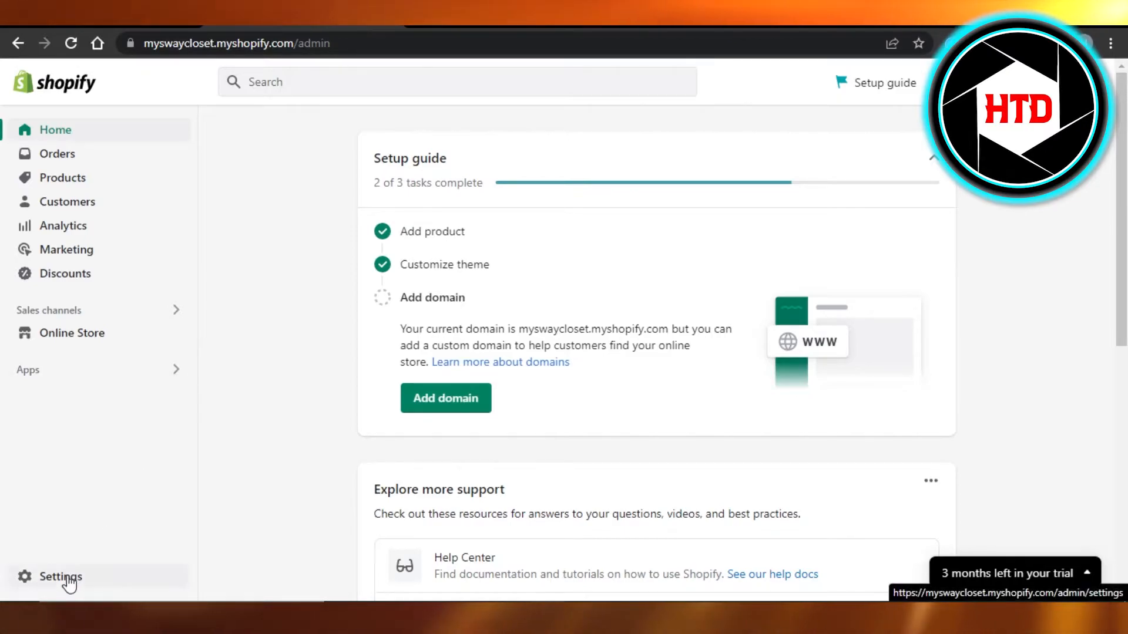
# Open Shipping and delivery from the store's Settings
pyautogui.click(59, 576)
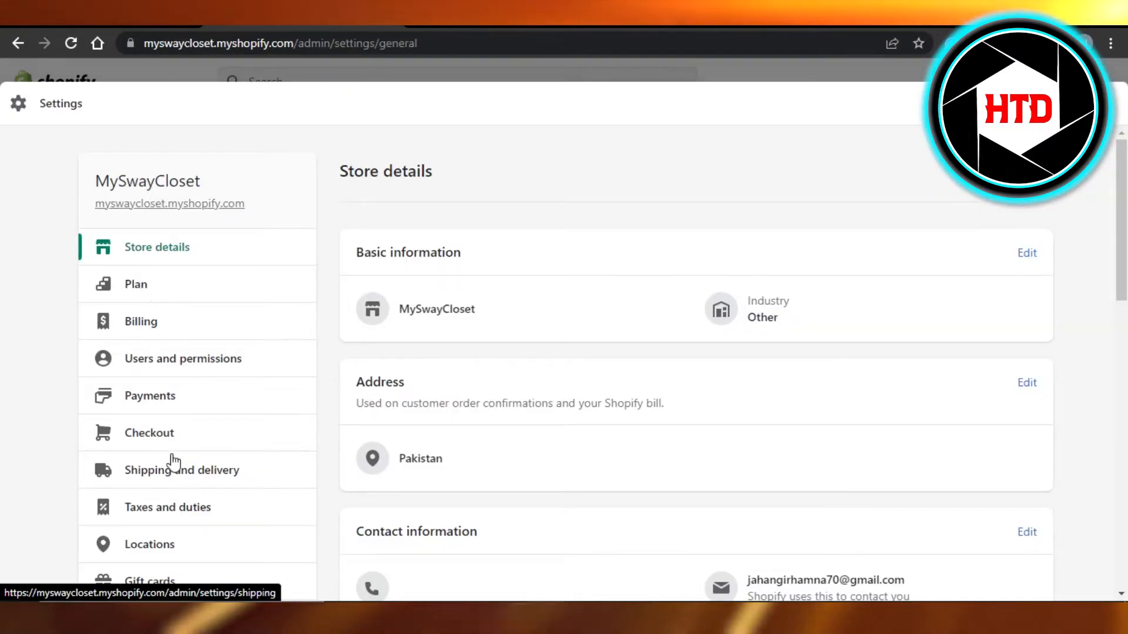
pyautogui.click(182, 470)
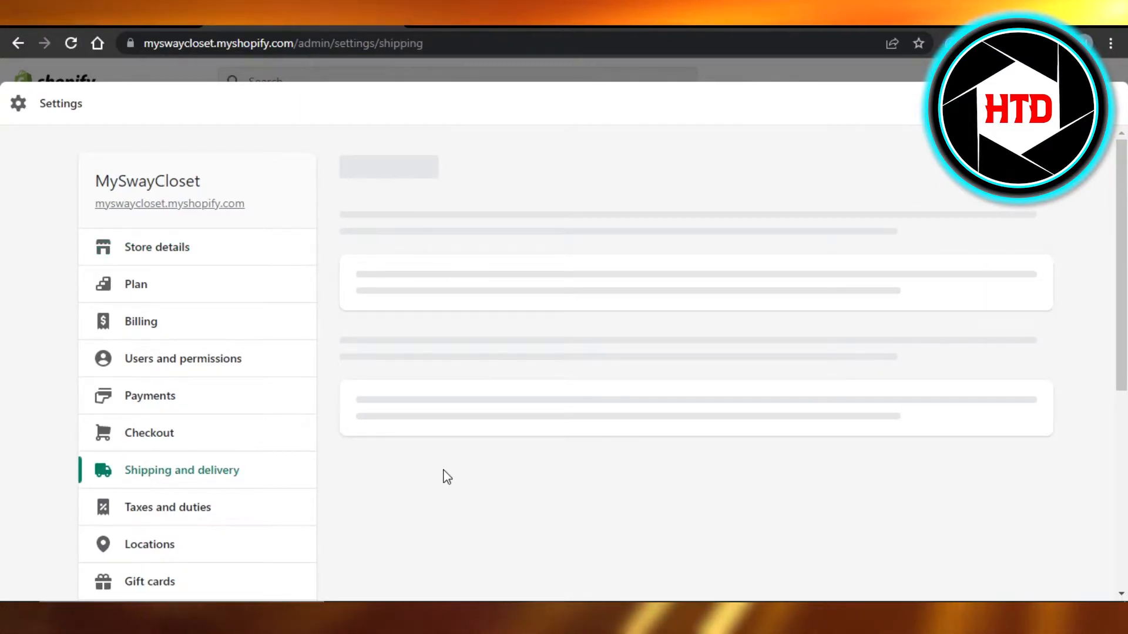
# Scroll past Packages and Packing slips to the Carrier accounts section
pyautogui.scroll(-3)
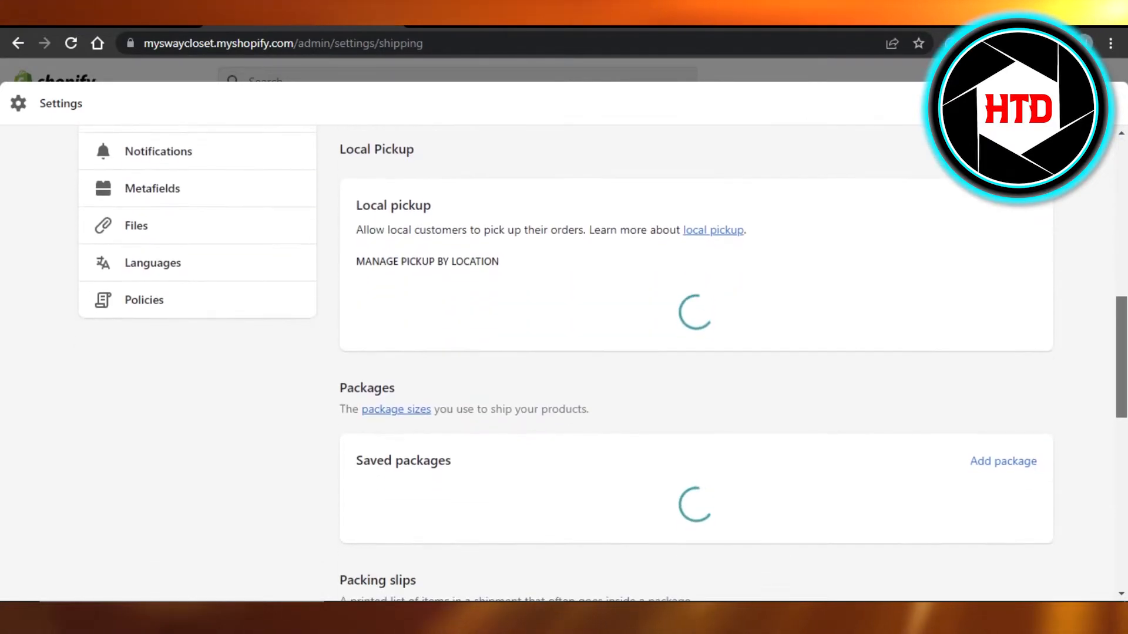
pyautogui.scroll(-3)
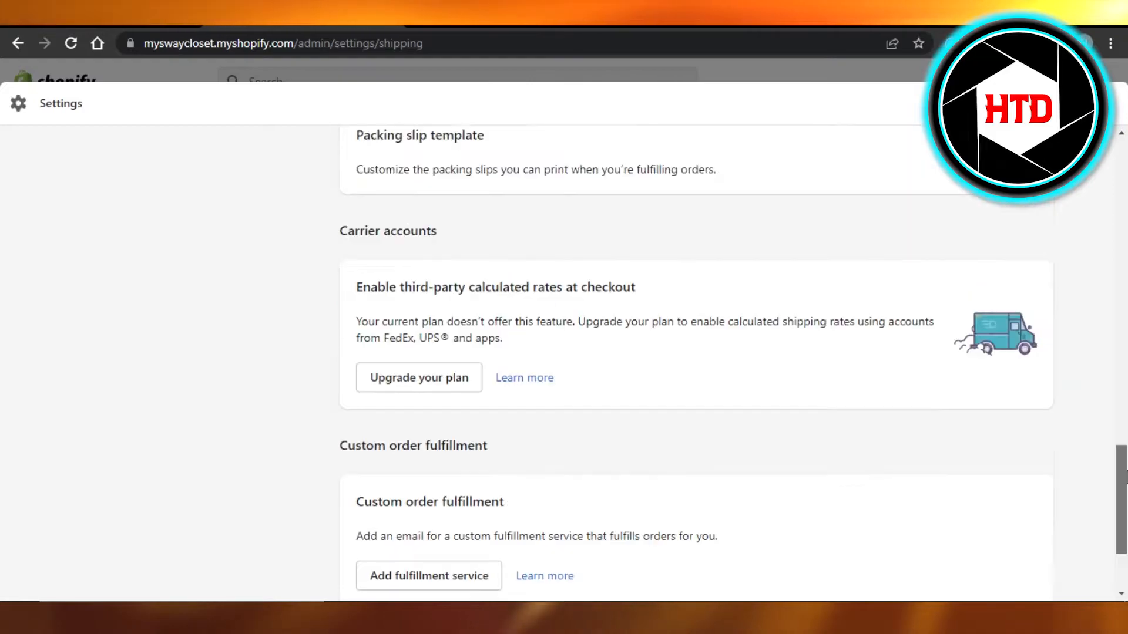
pyautogui.scroll(-3)
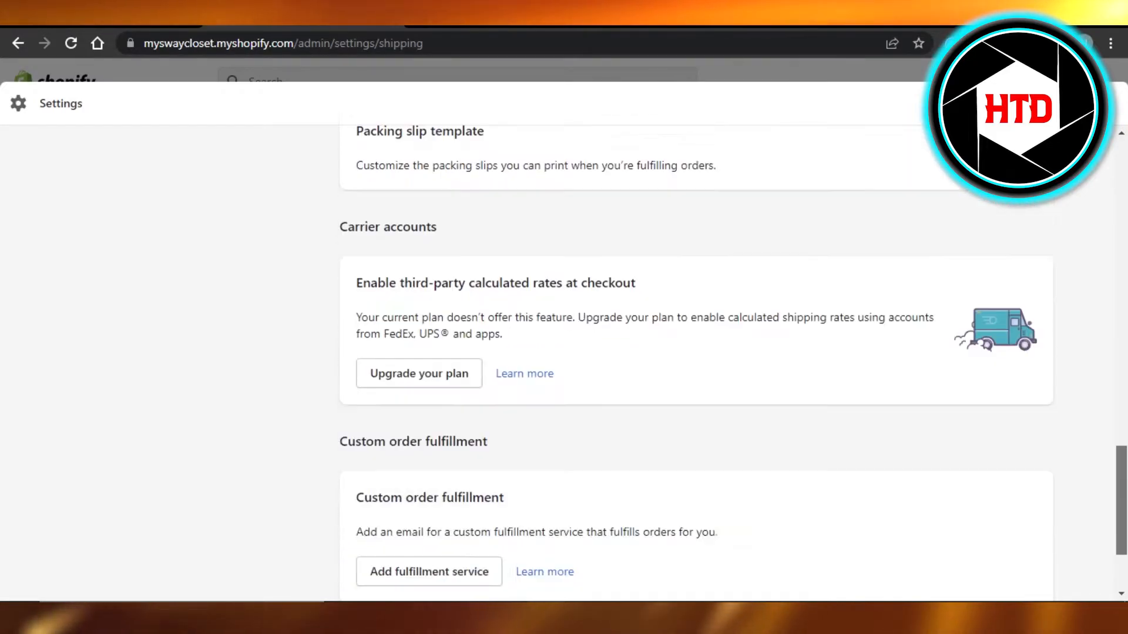
pyautogui.scroll(-3)
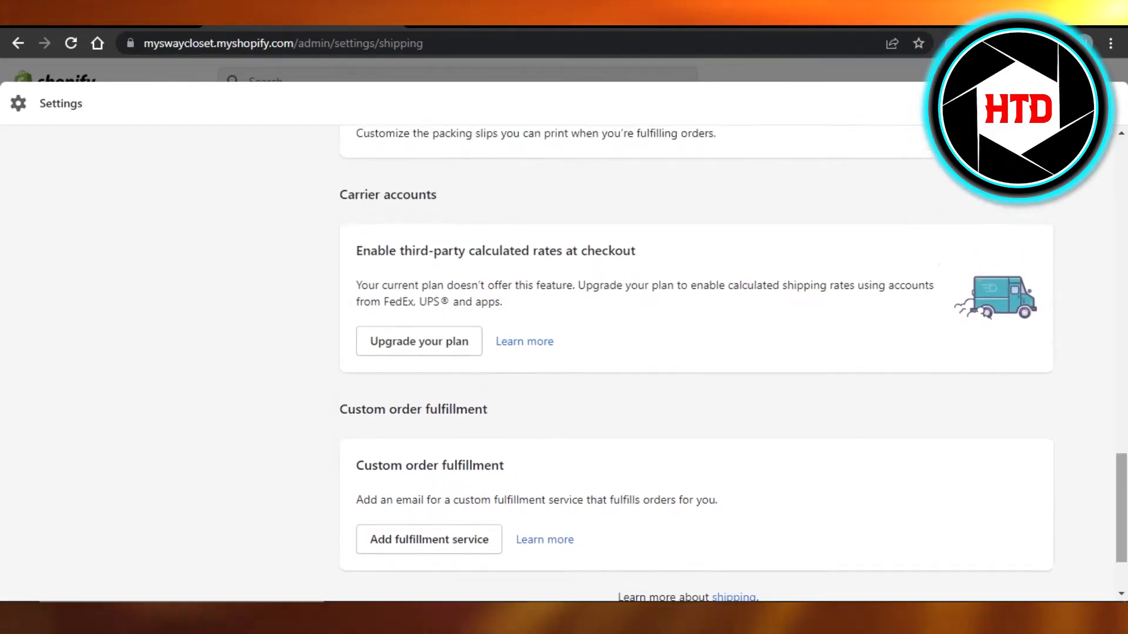
pyautogui.scroll(3)
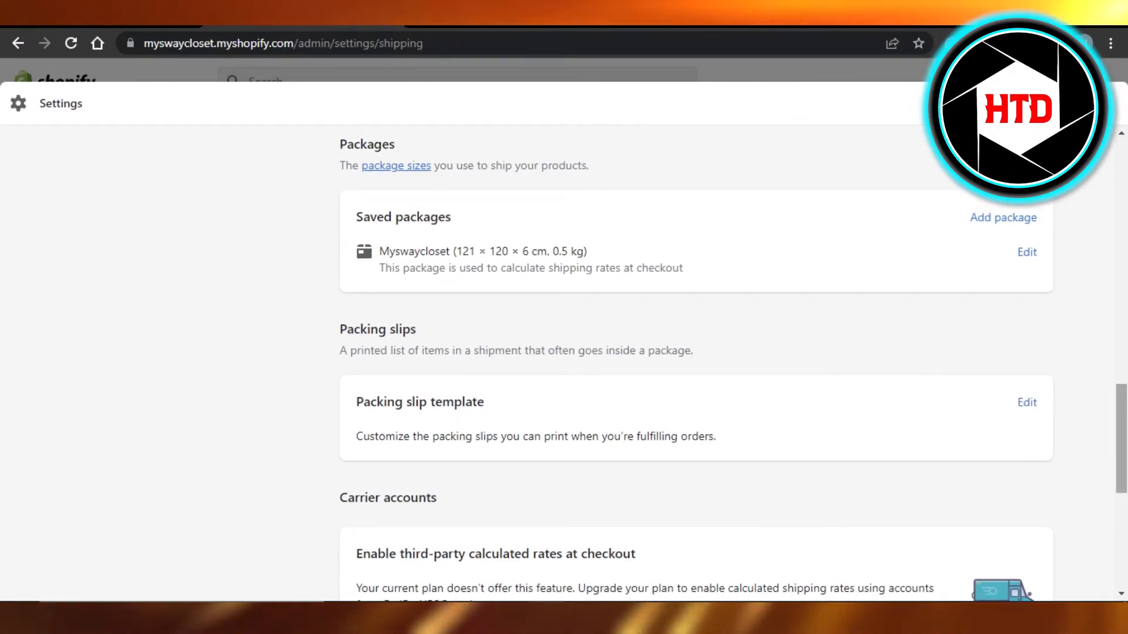
pyautogui.scroll(-3)
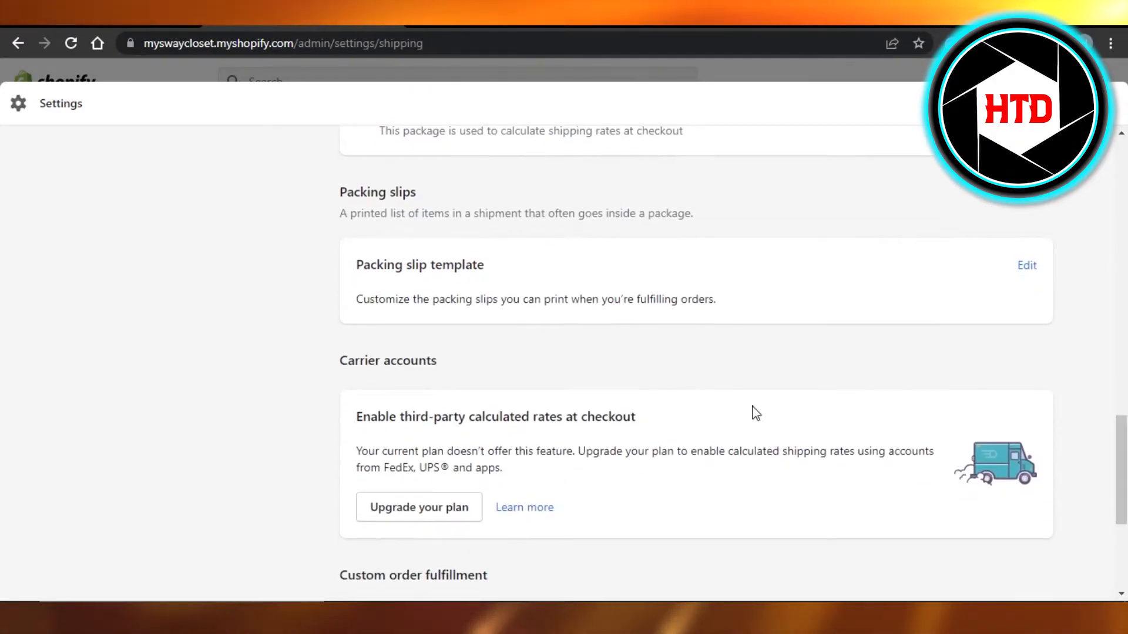
pyautogui.moveTo(419, 507)
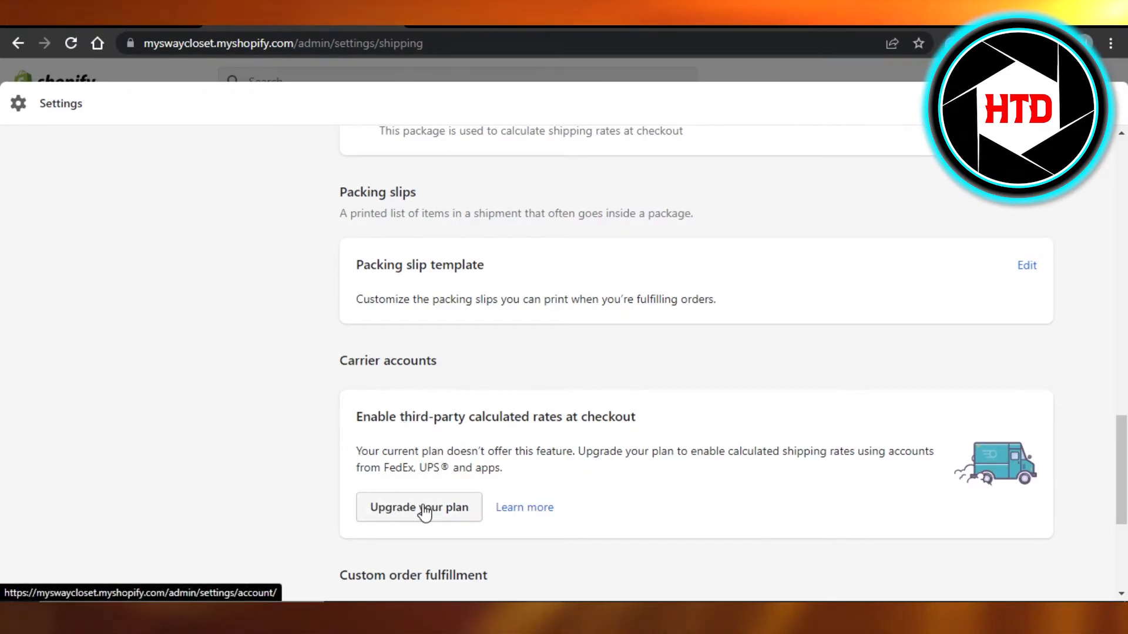
pyautogui.scroll(-3)
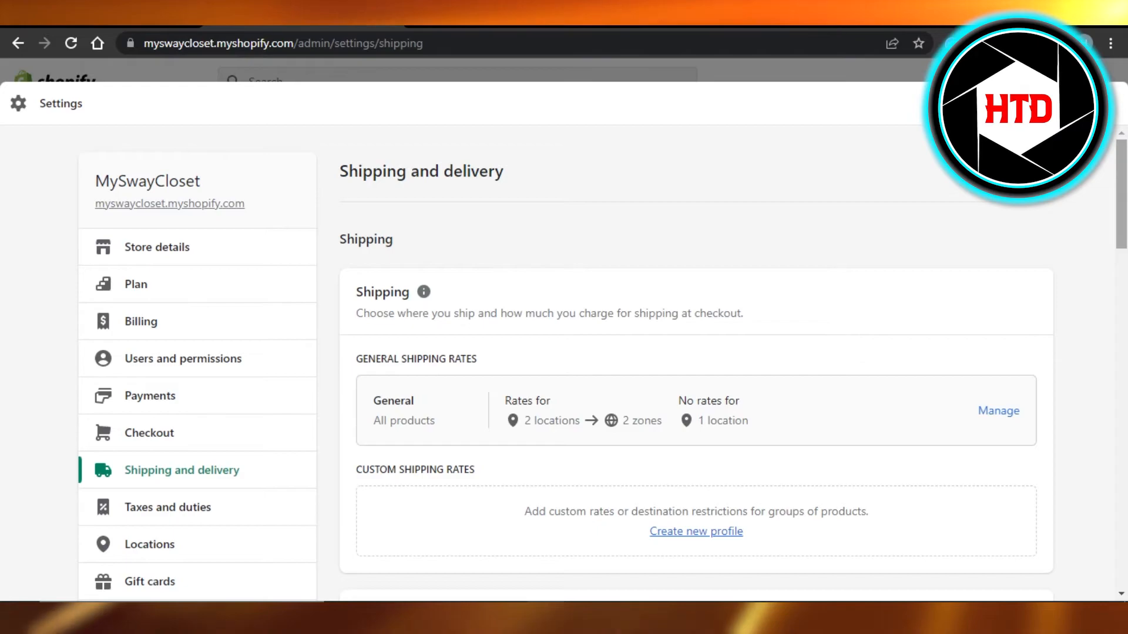
pyautogui.scroll(-3)
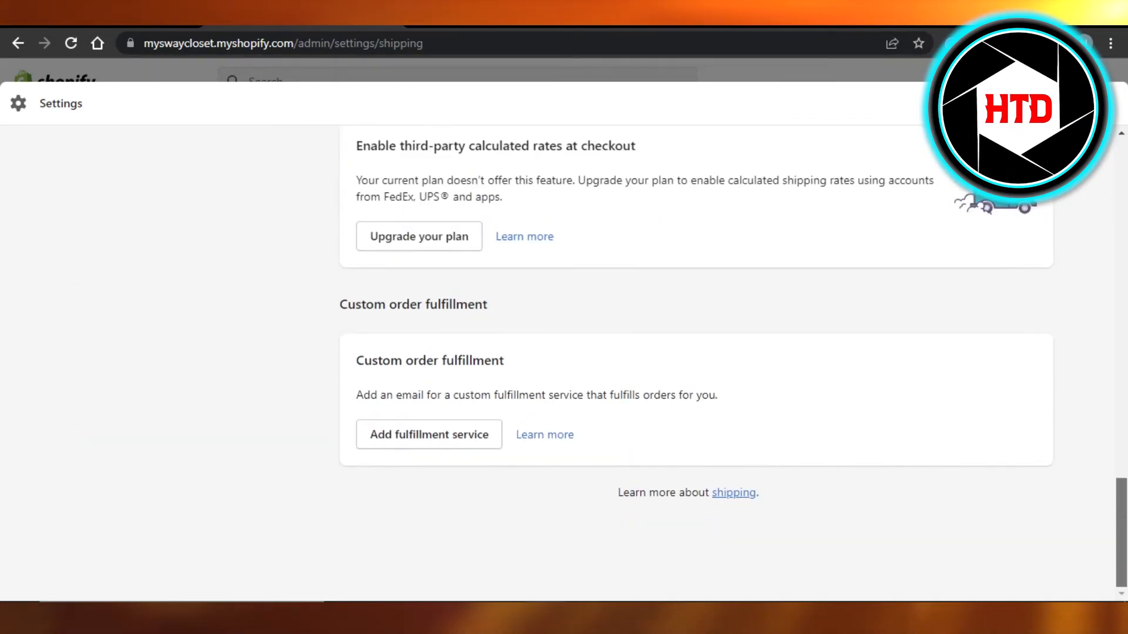
# Scroll to bring Carrier accounts and its plan-upgrade note back into view
pyautogui.scroll(3)
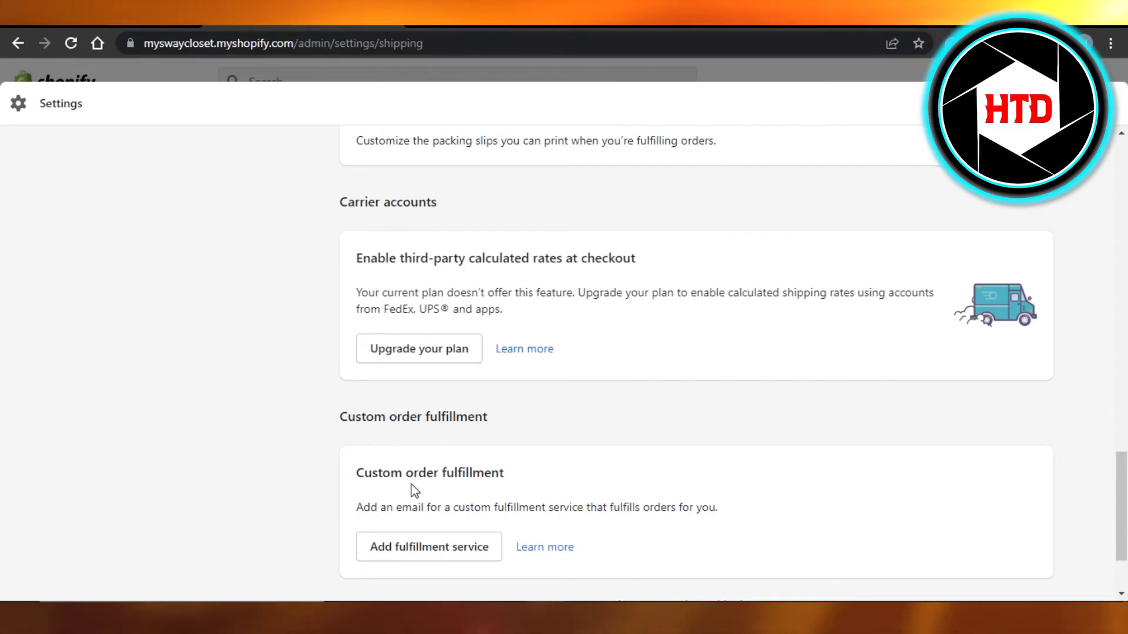
pyautogui.moveTo(419, 349)
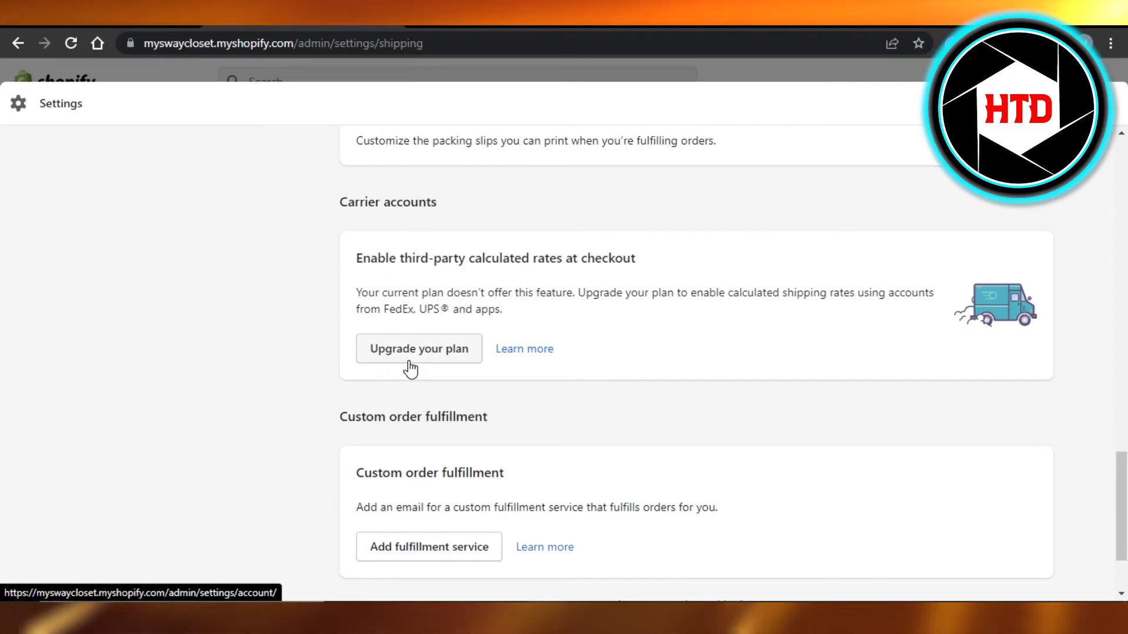
pyautogui.moveTo(944, 432)
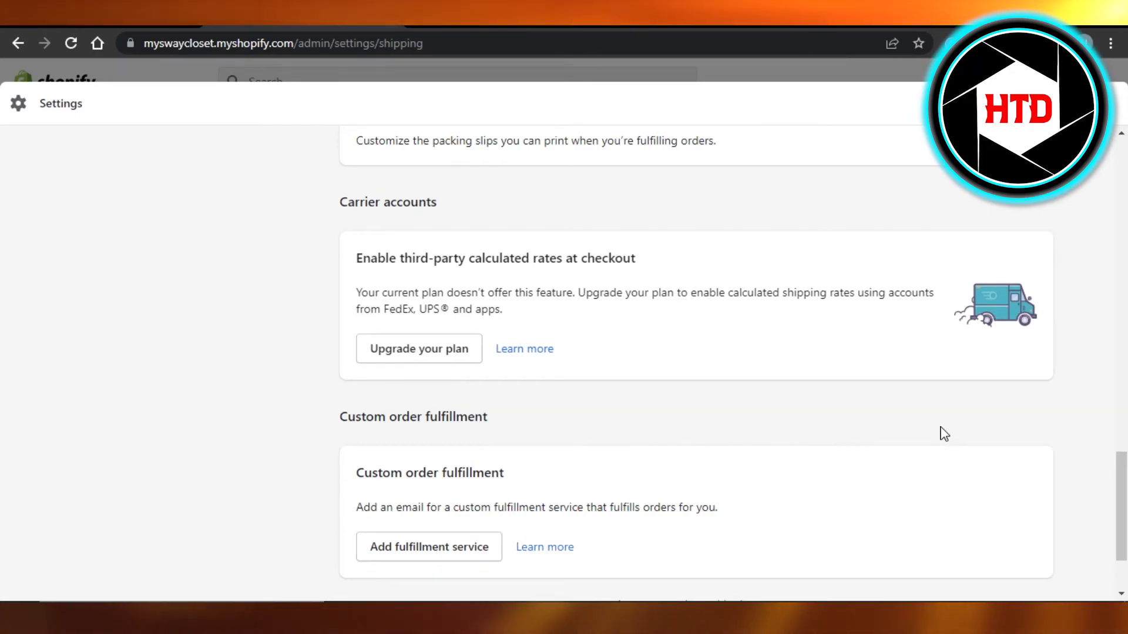